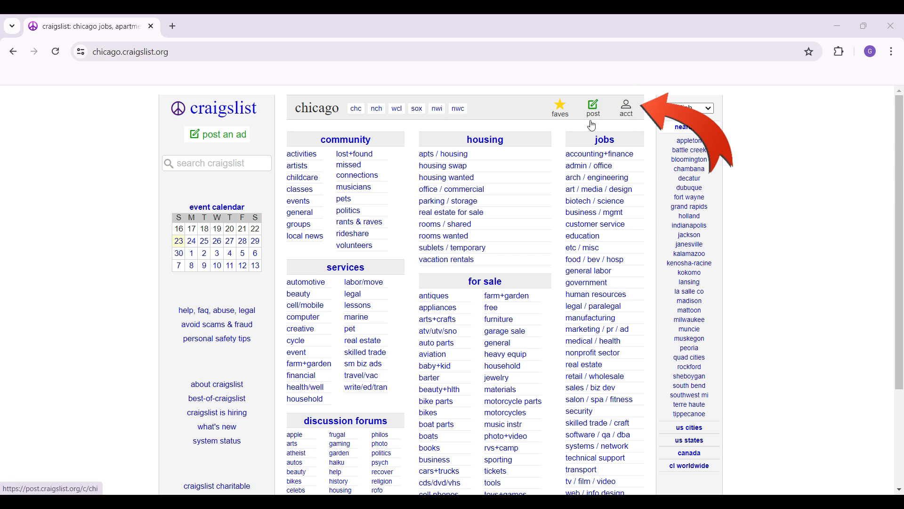
pyautogui.moveTo(632, 109)
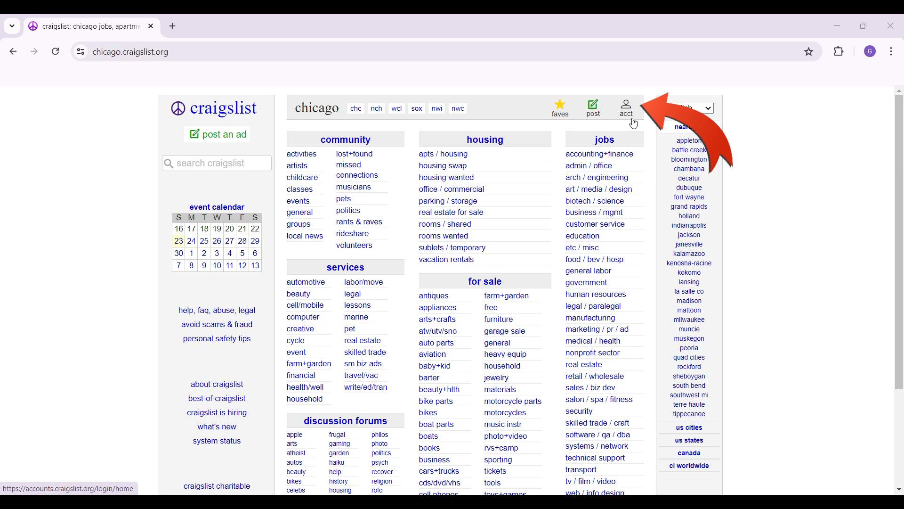
# - Go to the account home from the Chicago craigslist homepage via the 'acct' link
pyautogui.click(626, 106)
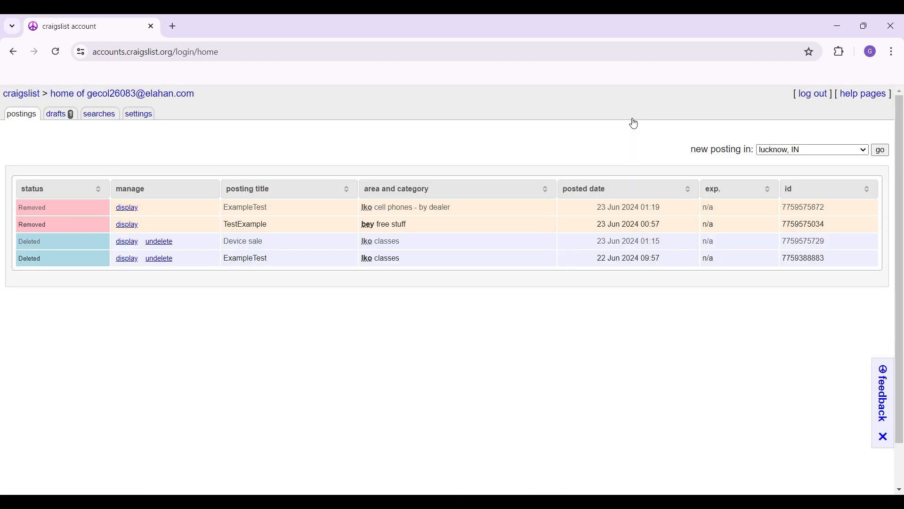
pyautogui.moveTo(413, 97)
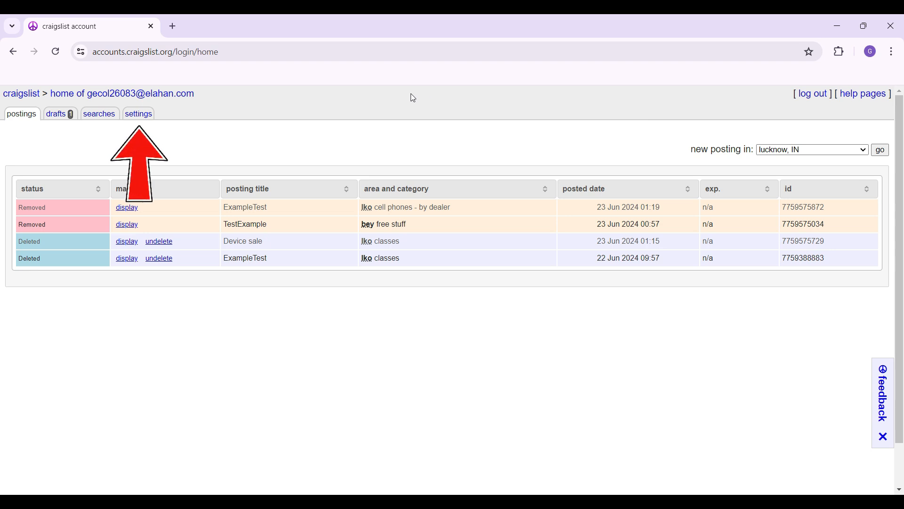
pyautogui.moveTo(234, 149)
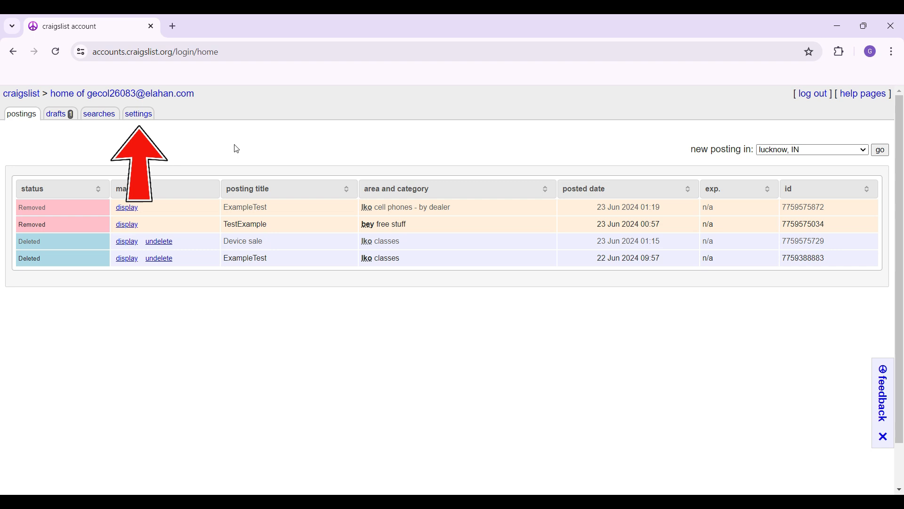
pyautogui.moveTo(138, 113)
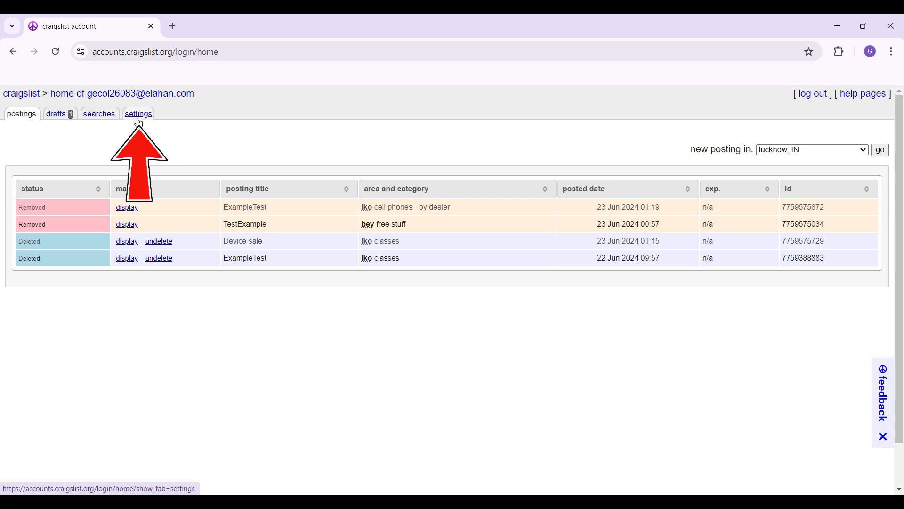
# - Switch from the account postings list to the settings page
pyautogui.click(138, 113)
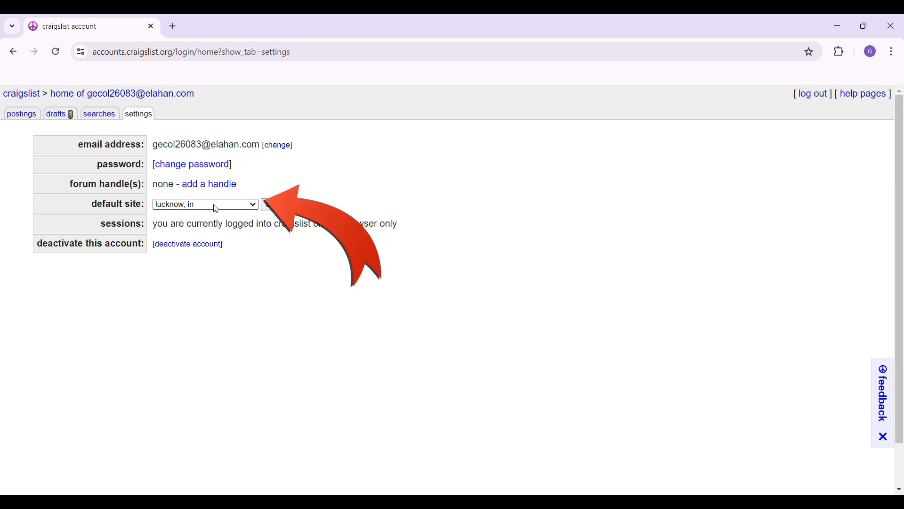
# - Select 'lisbon, pt' in the default site dropdown, replacing lucknow, in
pyautogui.click(205, 203)
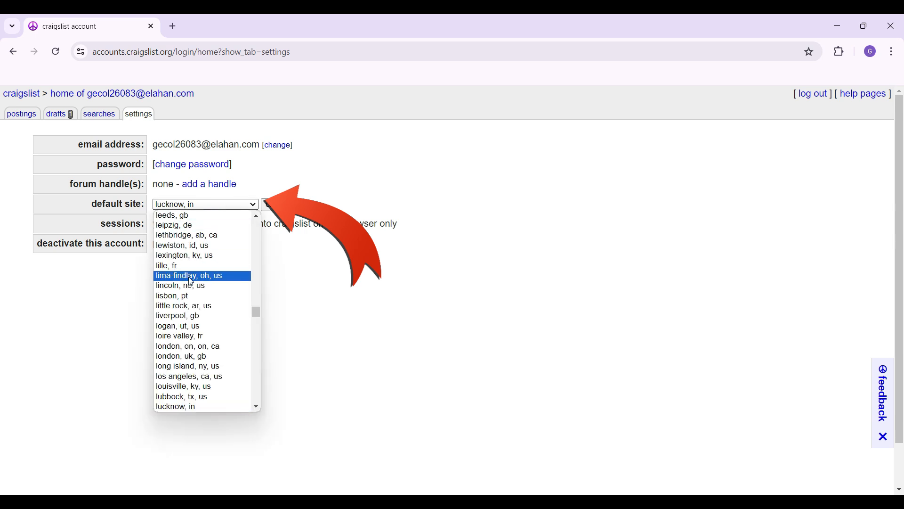
pyautogui.moveTo(172, 295)
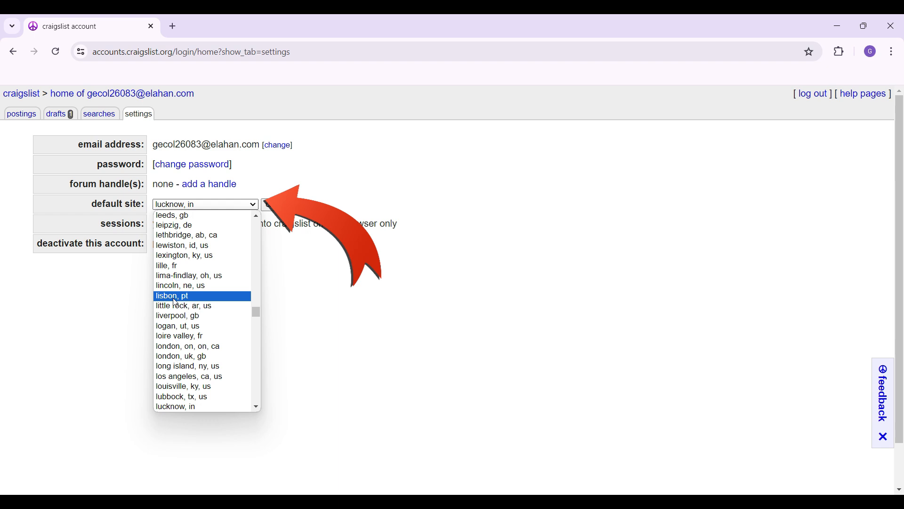
pyautogui.click(174, 296)
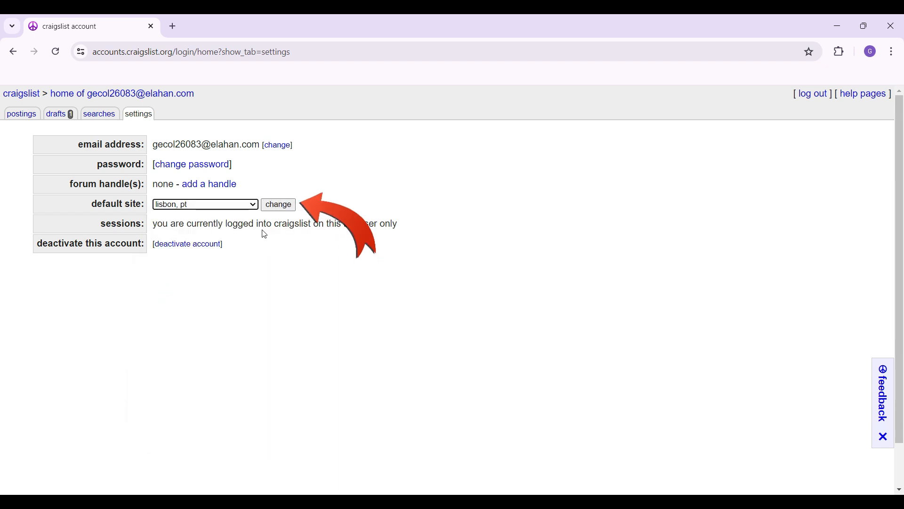
# - Confirm Lisbon, PT as the account's default site with the change button
pyautogui.click(278, 204)
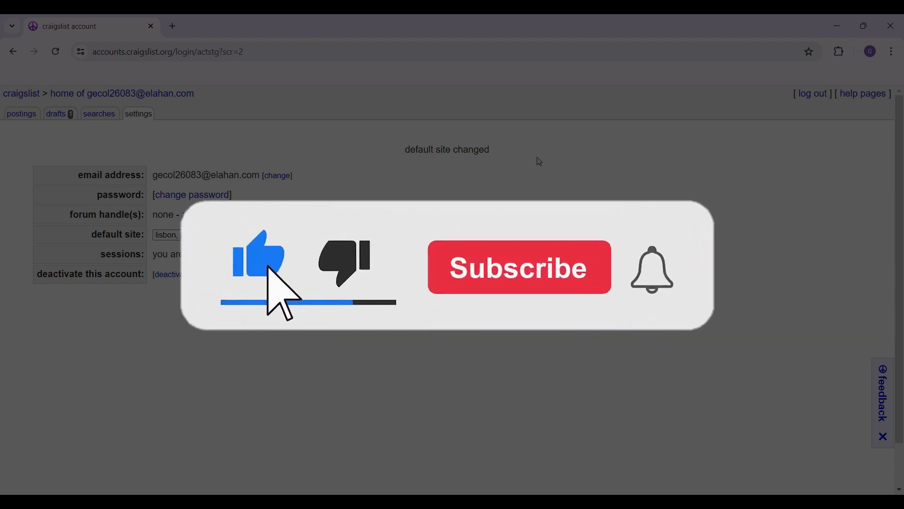
pyautogui.click(517, 267)
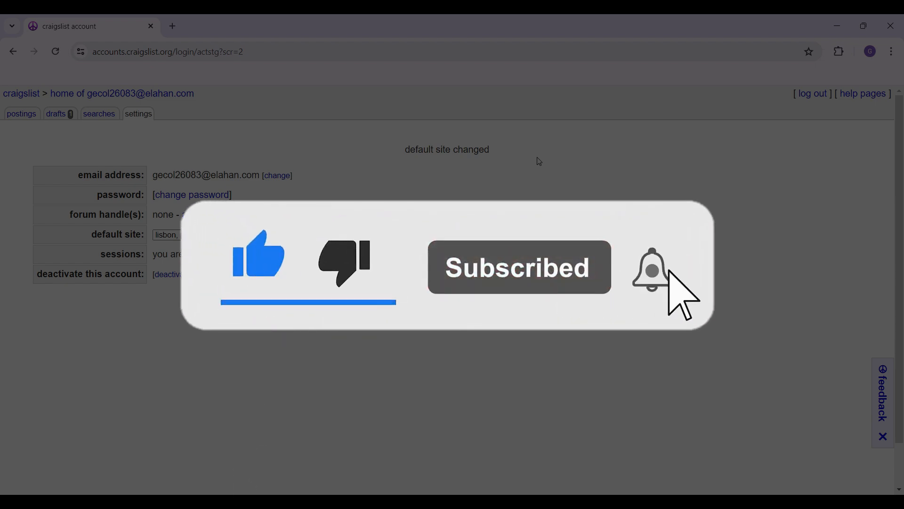